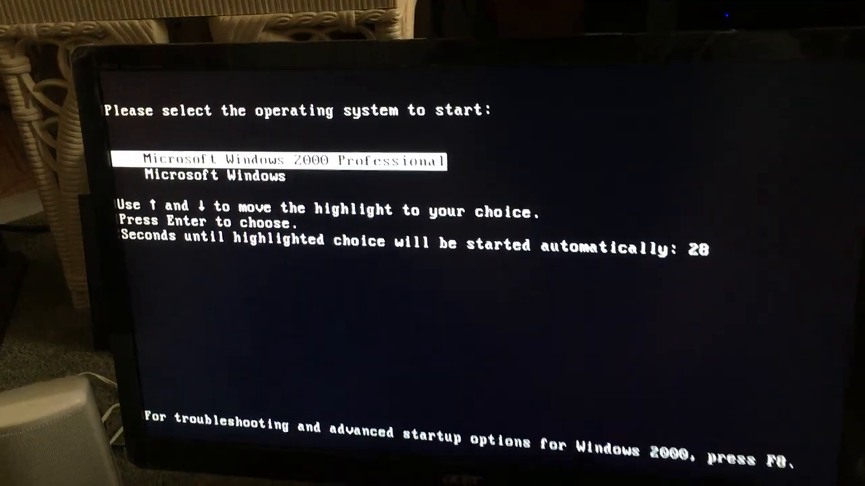
- Highlight the 'Microsoft Windows' (Windows 98) entry in the boot menu, halting the countdown
key("Down")
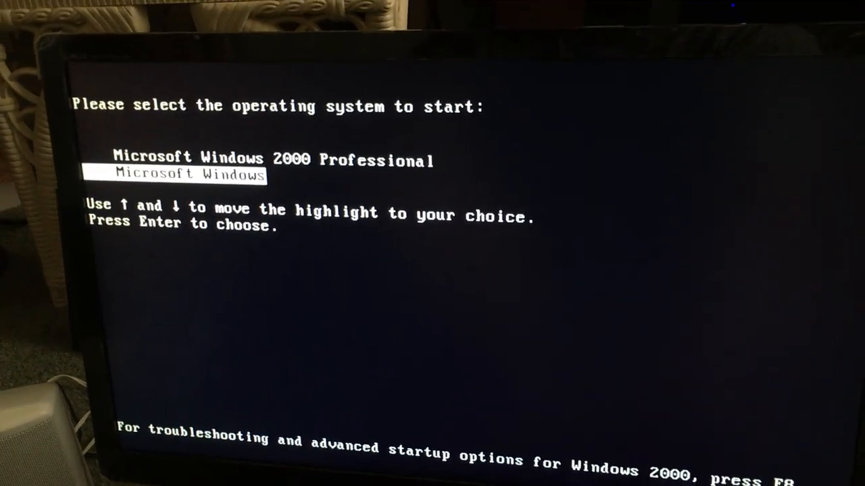